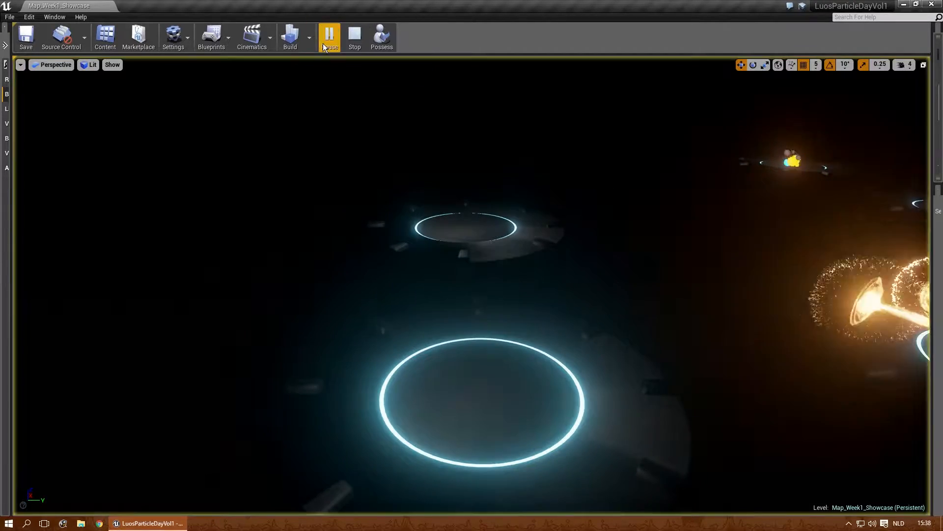
Run Map_Week1_Showcase in play-in-editor to view its particle effects
left_click(329, 38)
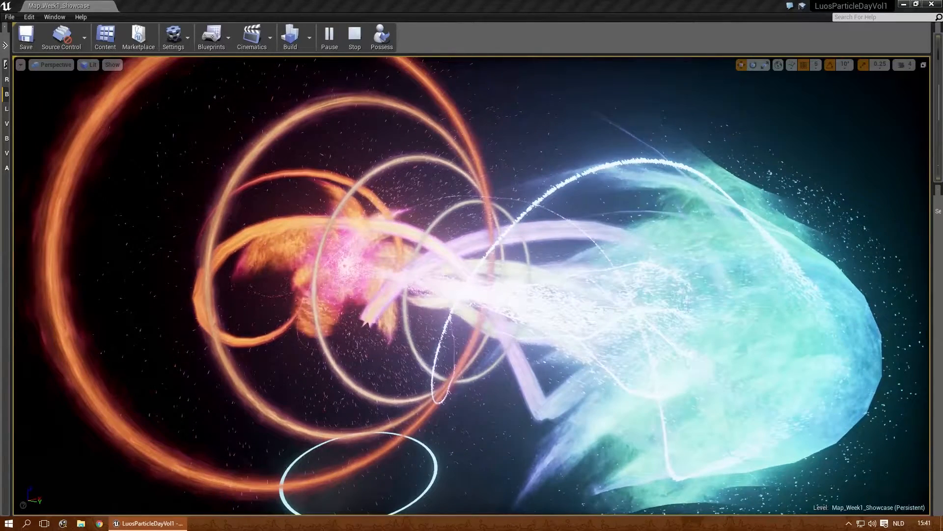
Run Map_Week2_Showcase in play-in-editor to show the glowing orb effect
left_click(329, 35)
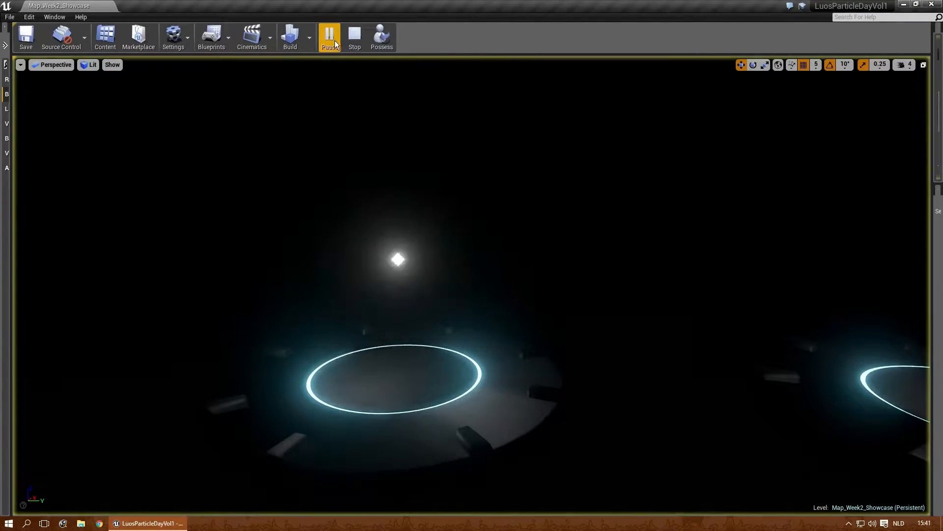
left_click(329, 35)
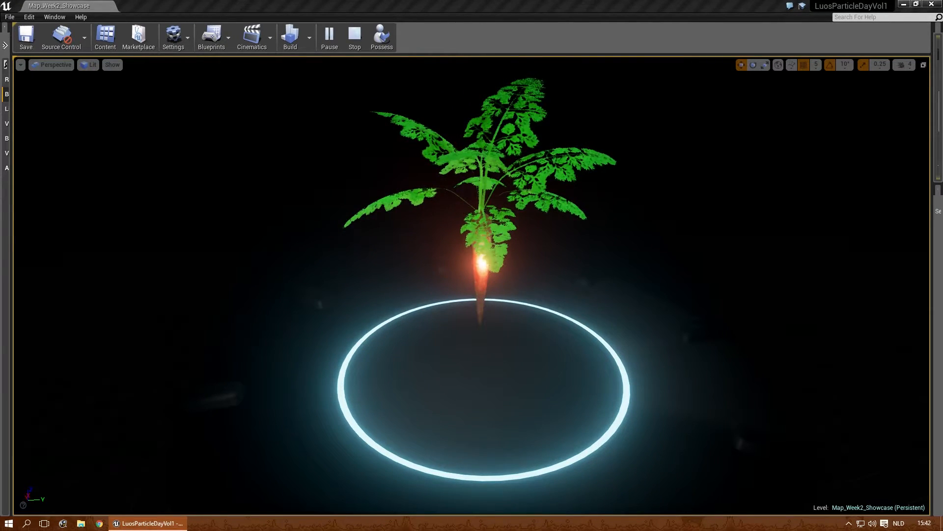
Stop the Week 2 play session
left_click(354, 37)
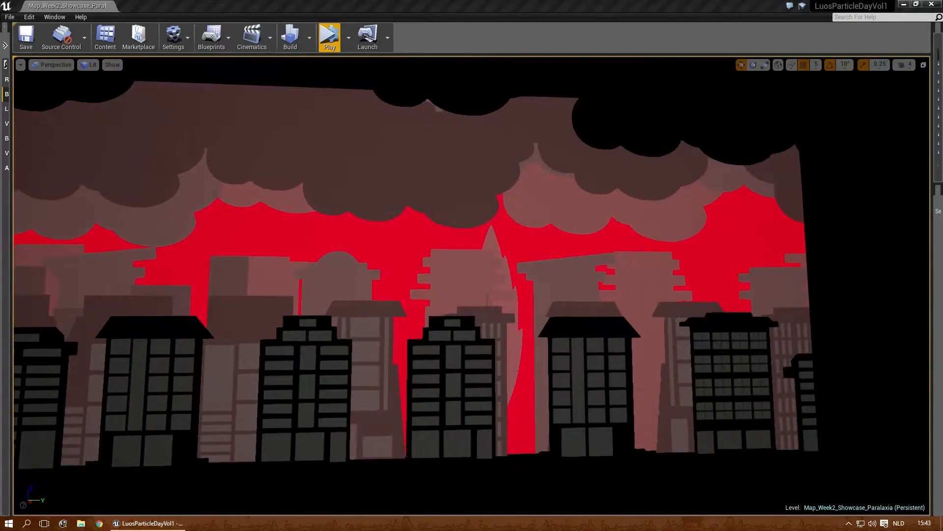
left_click(329, 37)
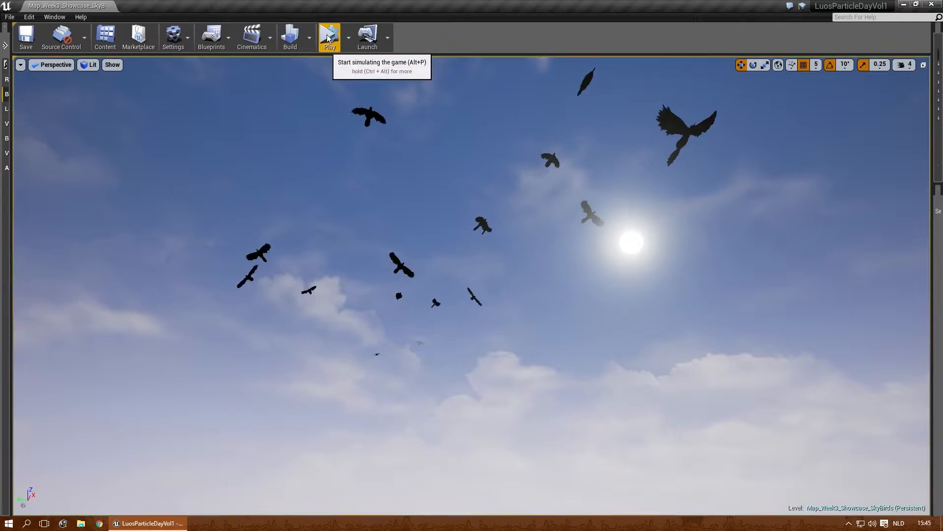
Run Map_Week3_Showcase_SkyBirds in play-in-editor
left_click(329, 36)
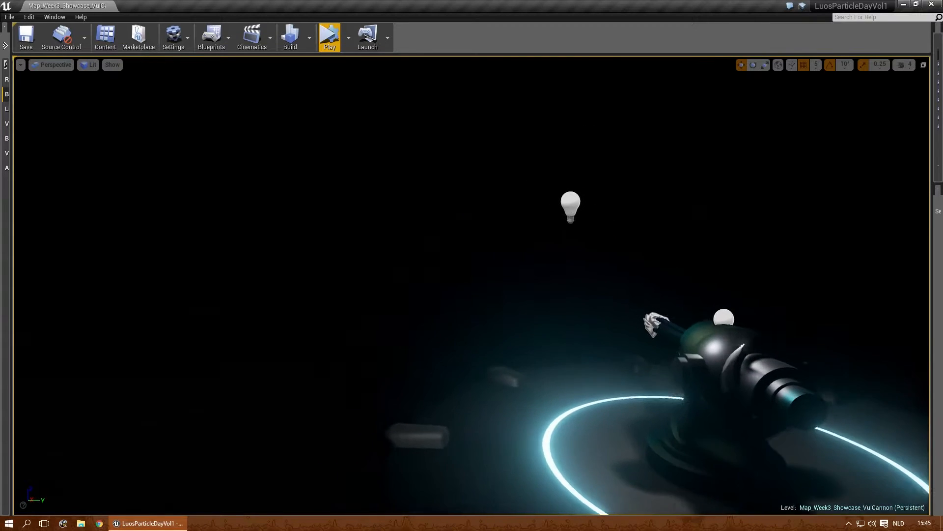
Play Map_Week3_Showcase_VulCannon, watch the spark bursts, then stop
left_click(329, 37)
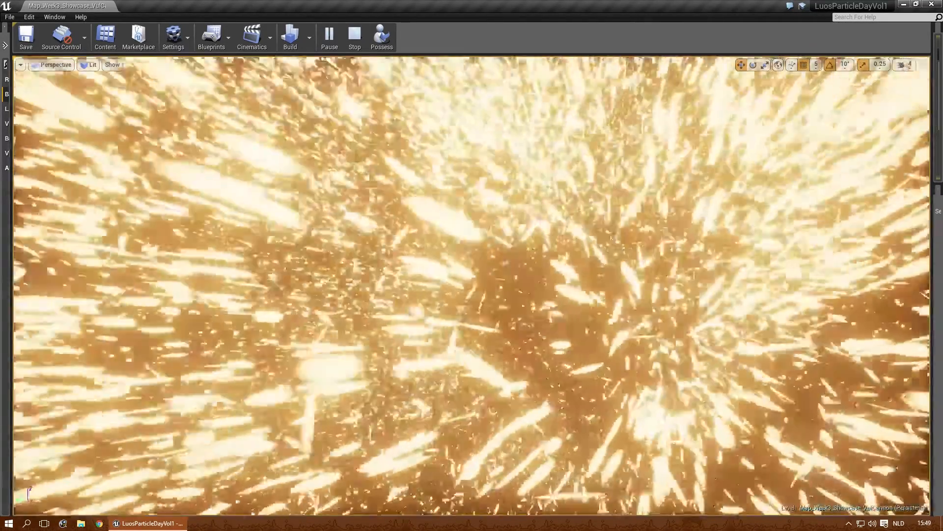
left_click(354, 37)
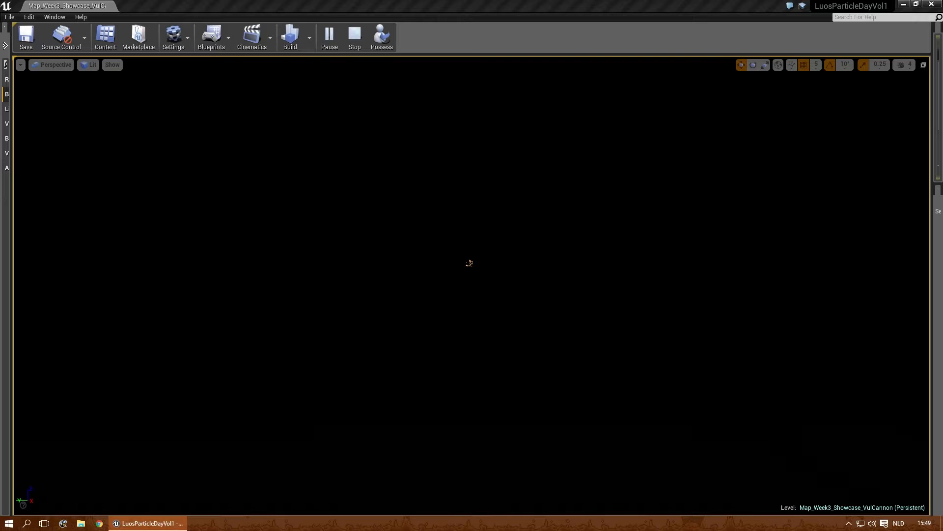
End the VulCannon session and play Map_Week4_Showcase's clover effect
left_click(354, 35)
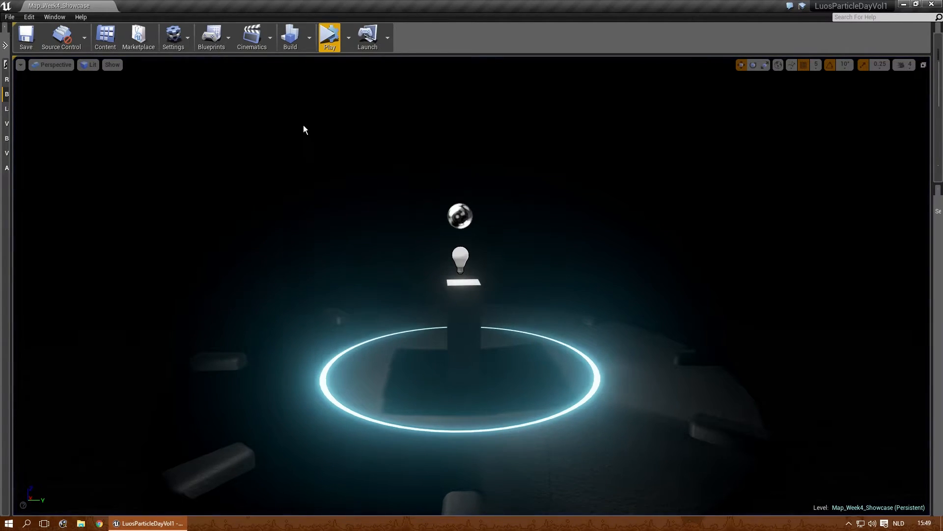
left_click(329, 36)
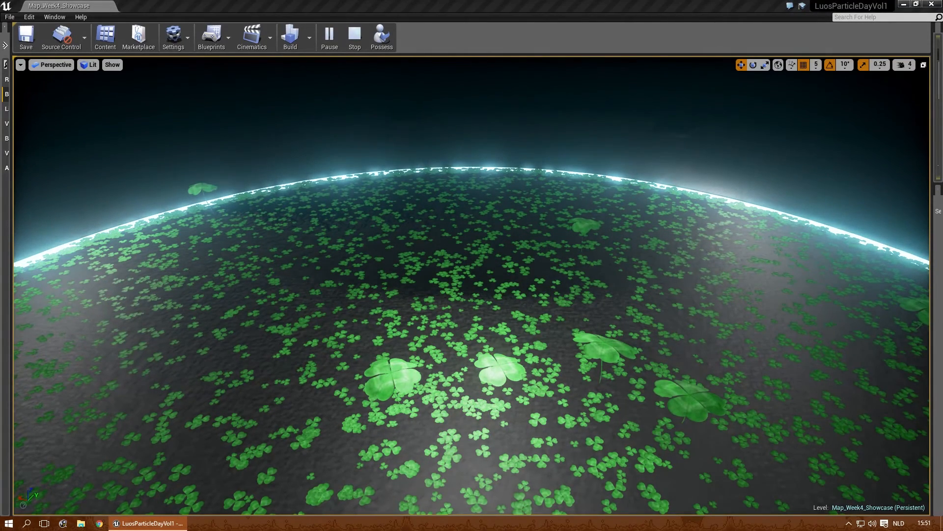
End the clover session and play Map_Week4_Showcase_LuGhosts's ghost effect
left_click(354, 36)
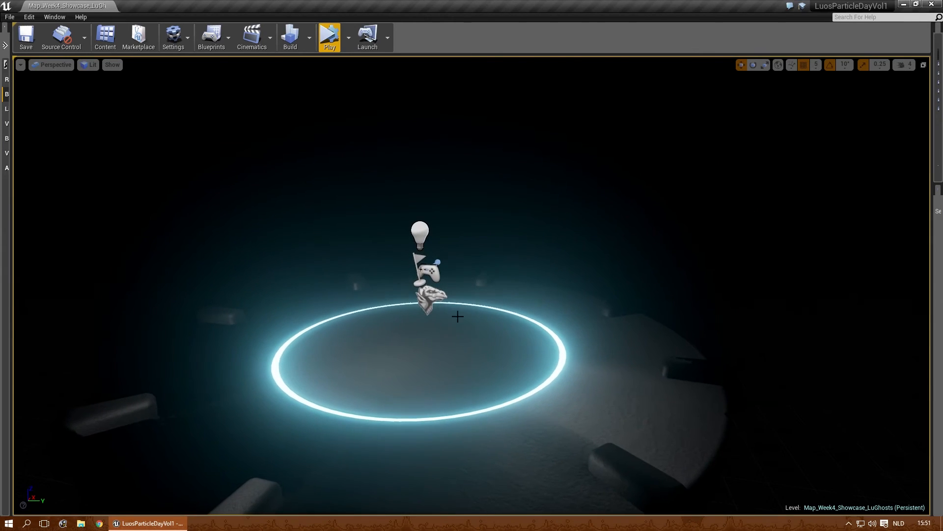
left_click(329, 36)
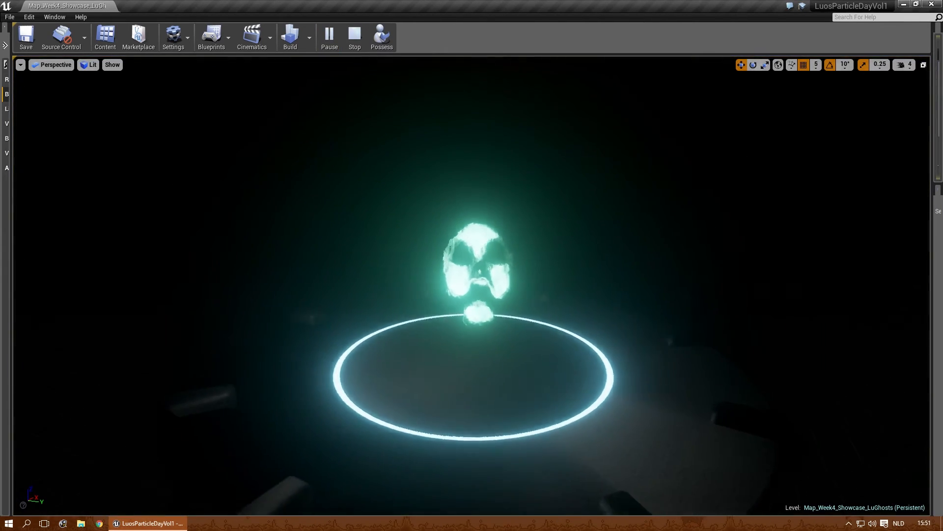